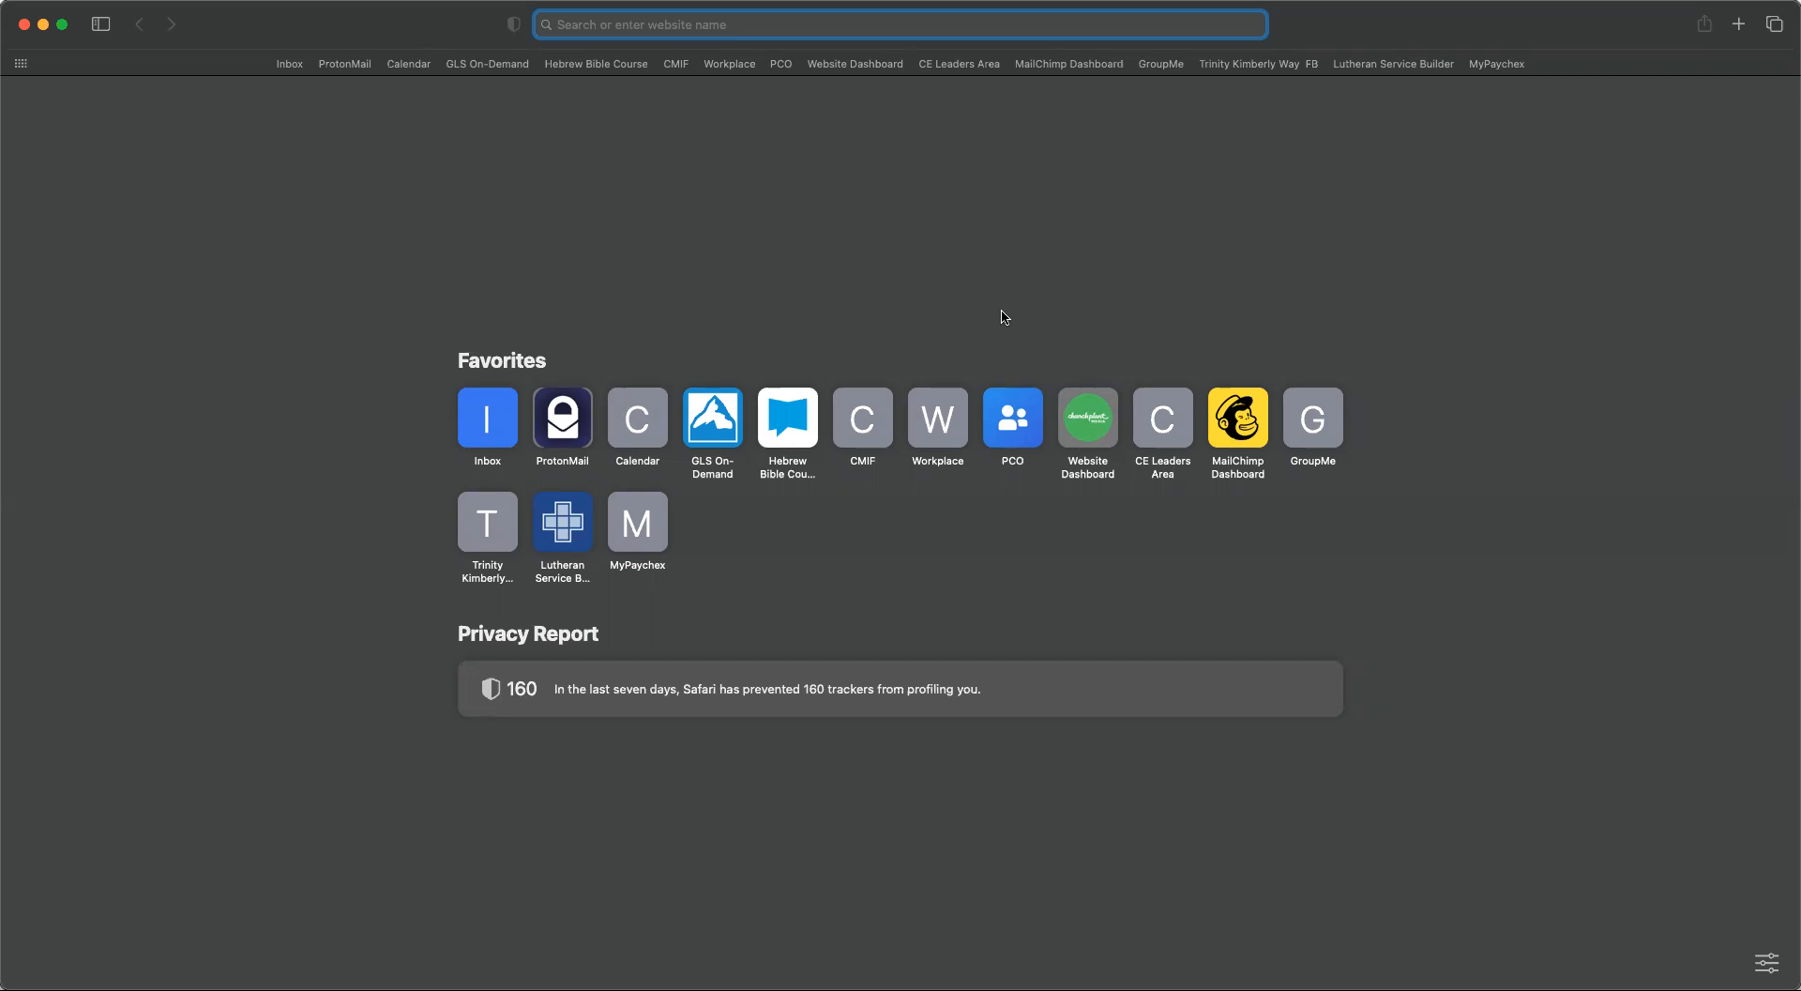
mouse_move(940, 266)
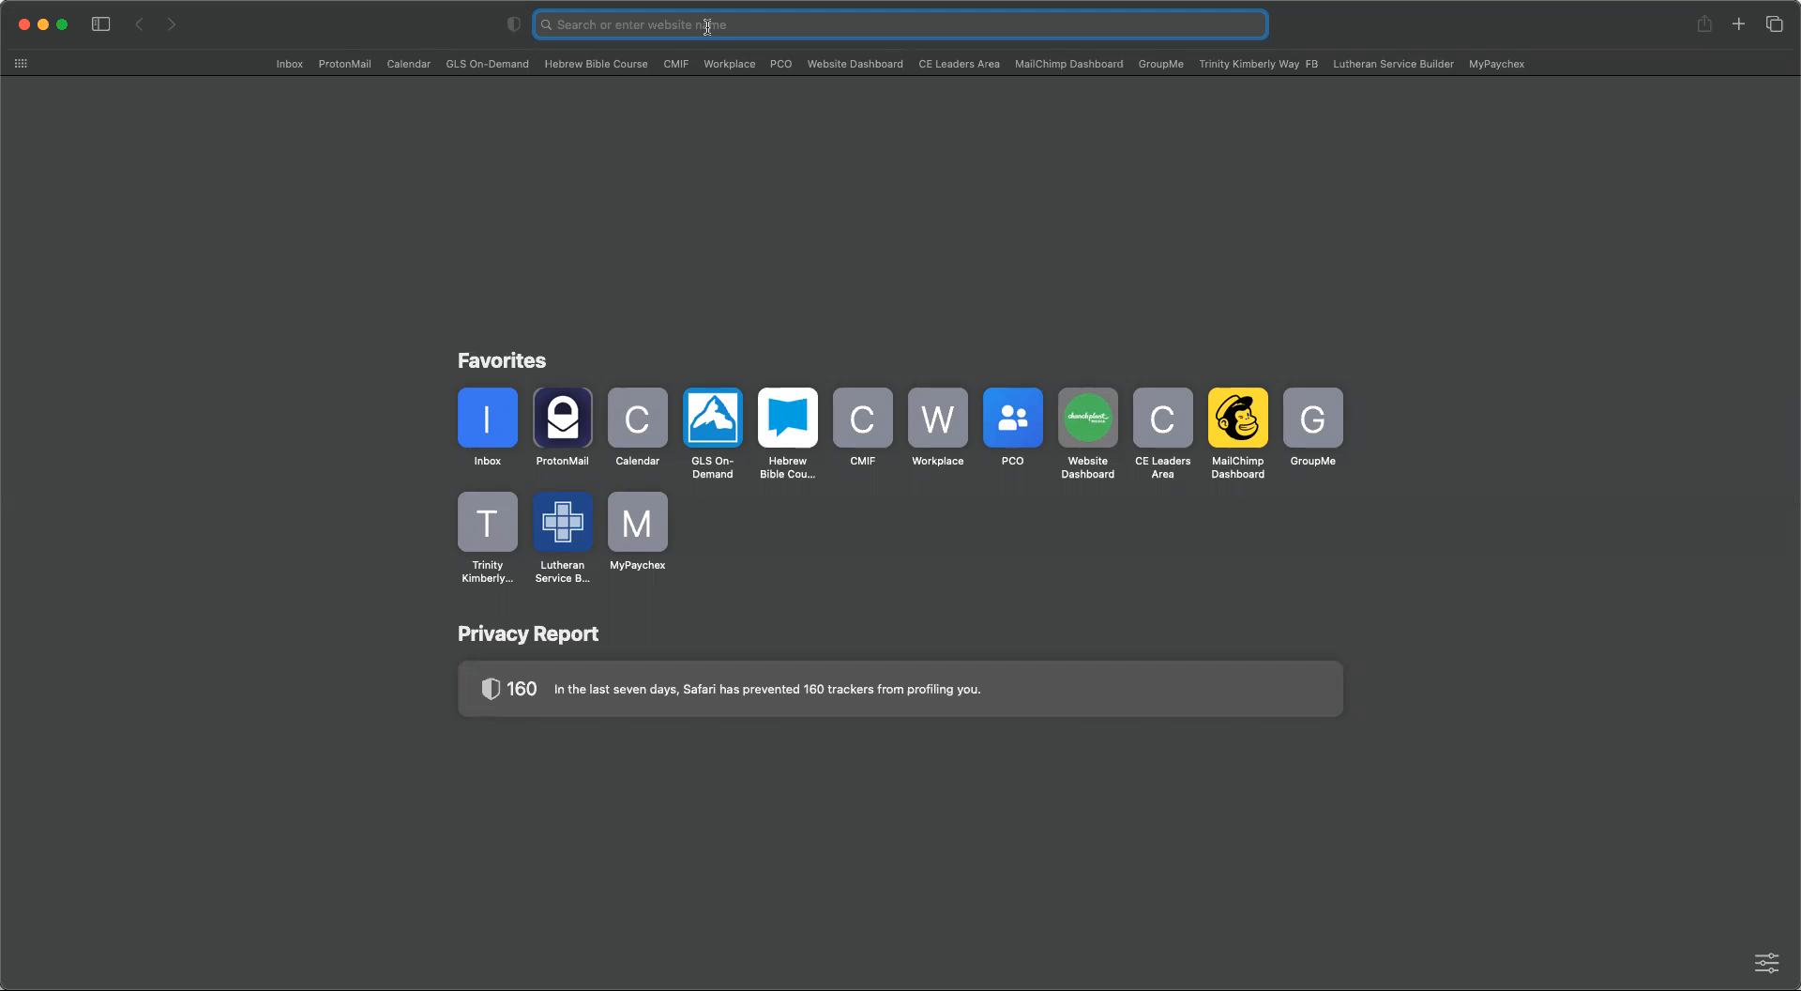
- Load the Planning Center Services login page from Safari's address bar
type("ser")
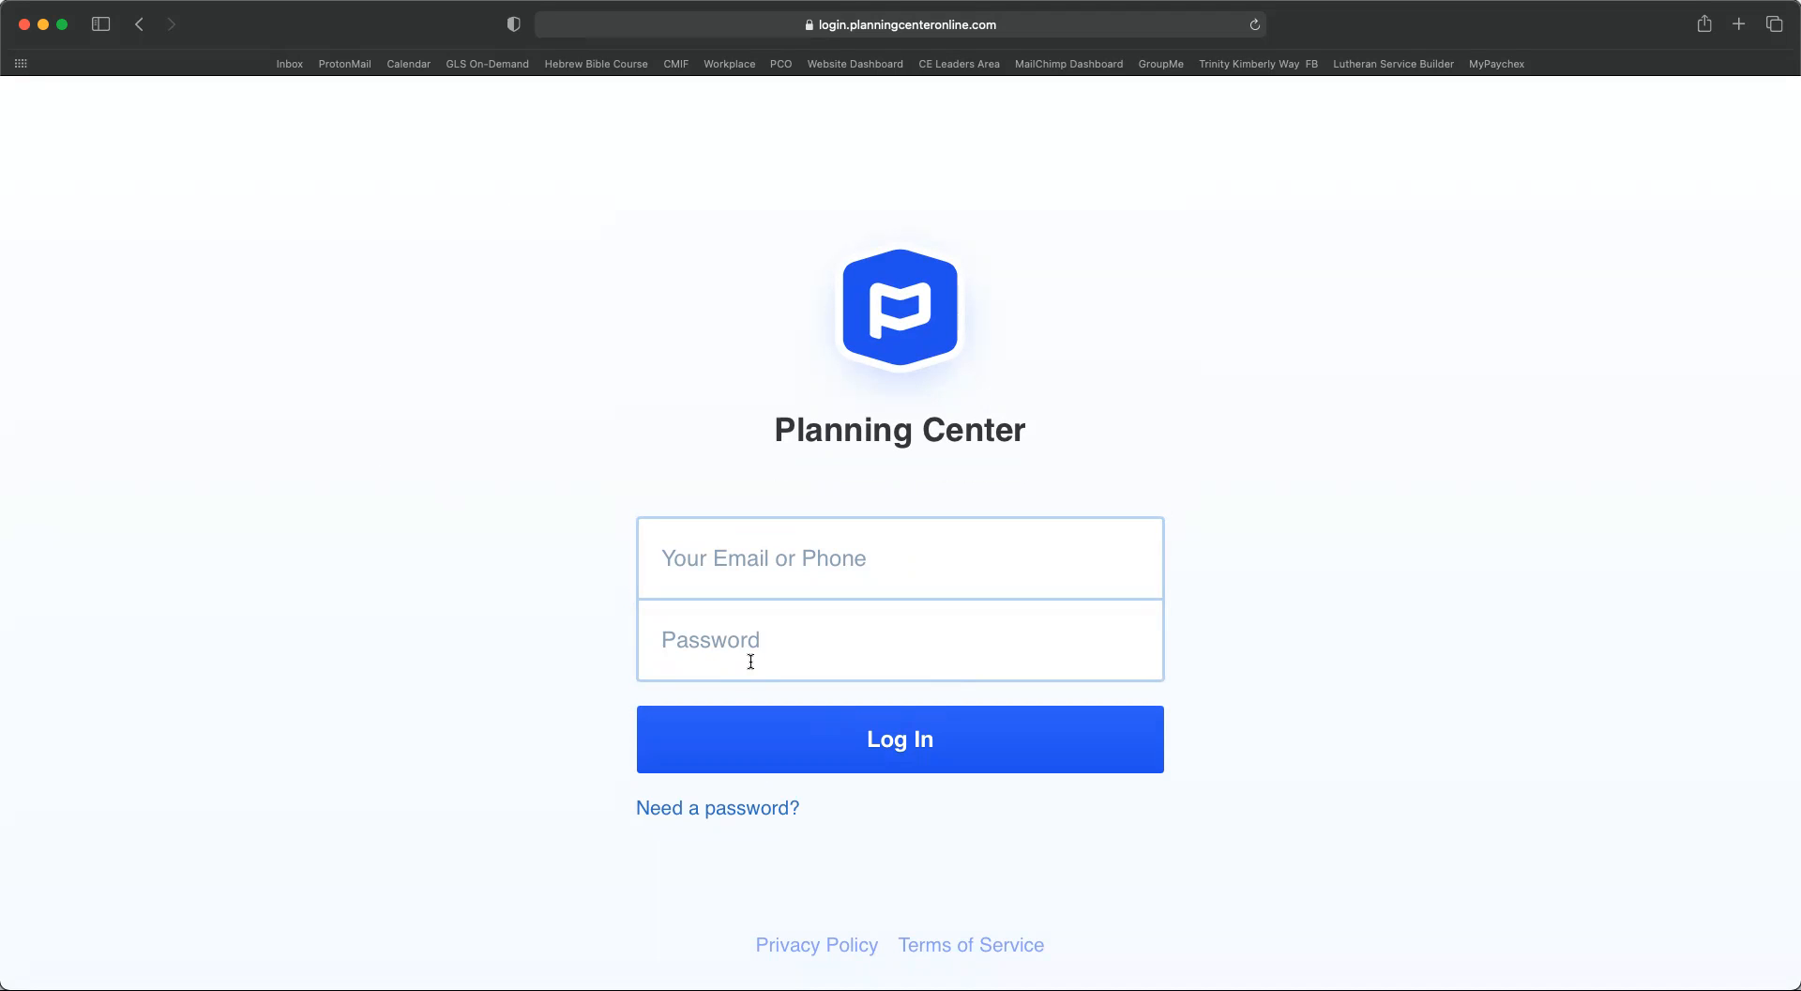
mouse_move(728, 818)
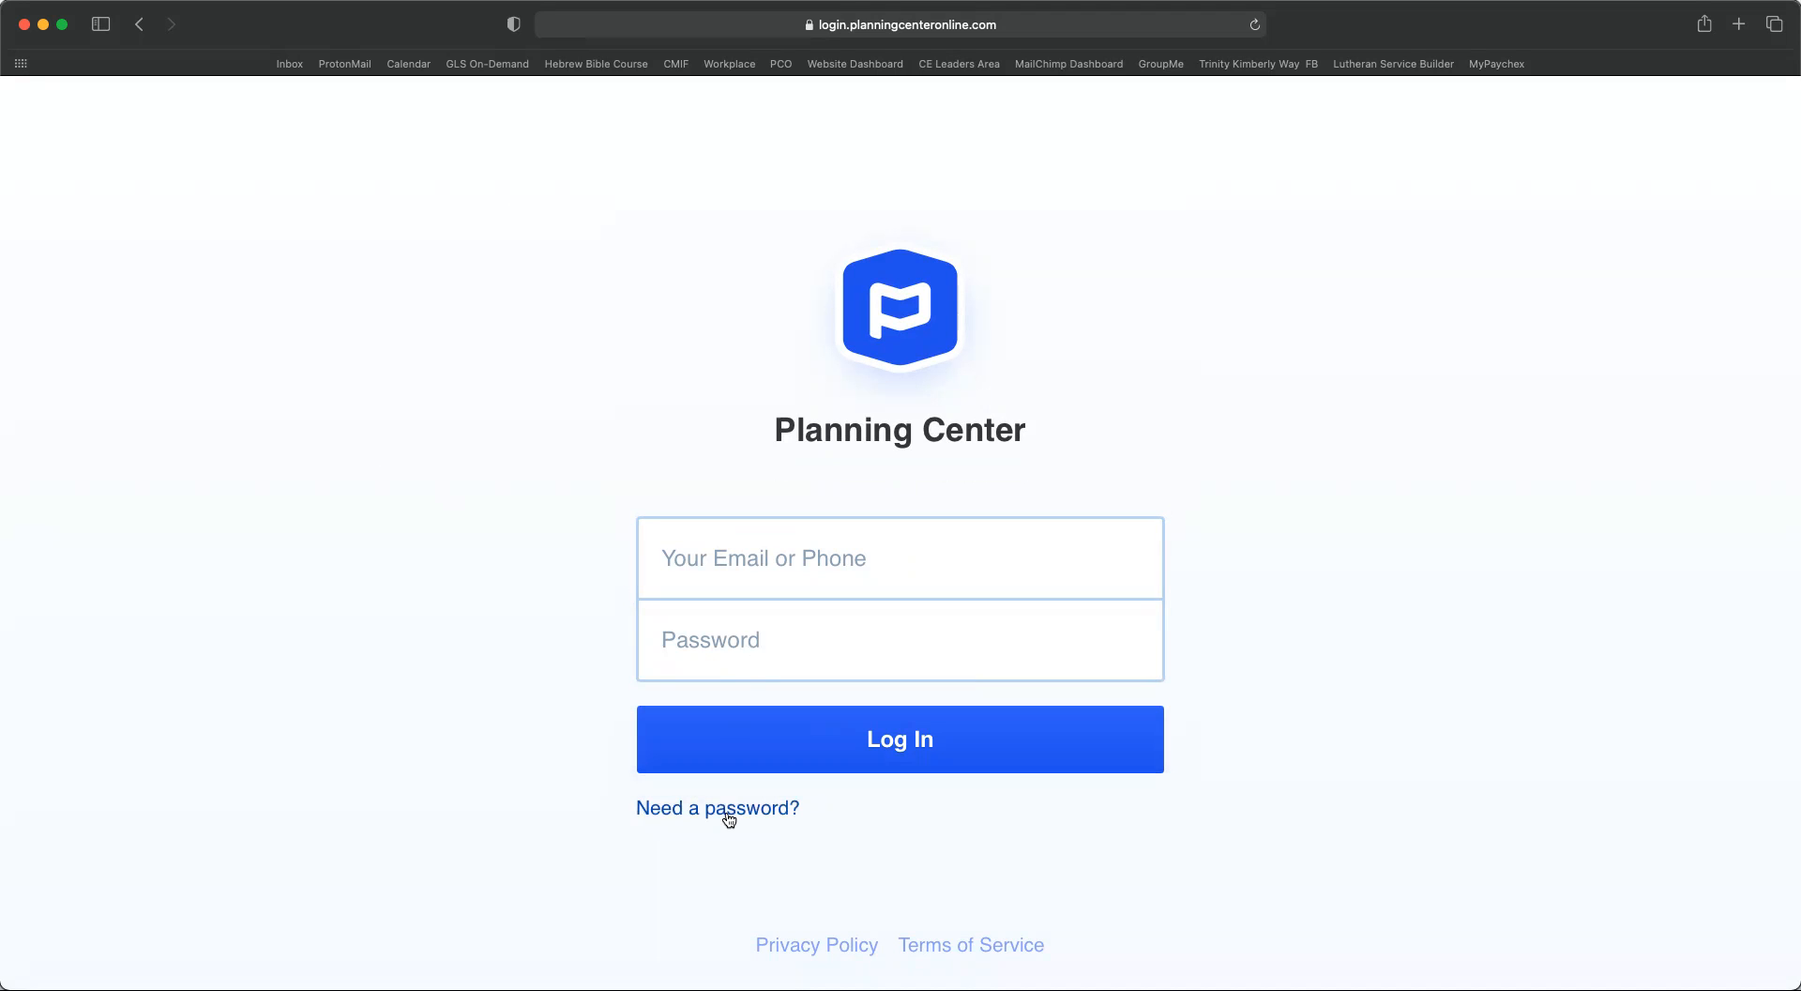
- Go to the 'Need a password?' form for requesting a sign-in code
left_click(716, 809)
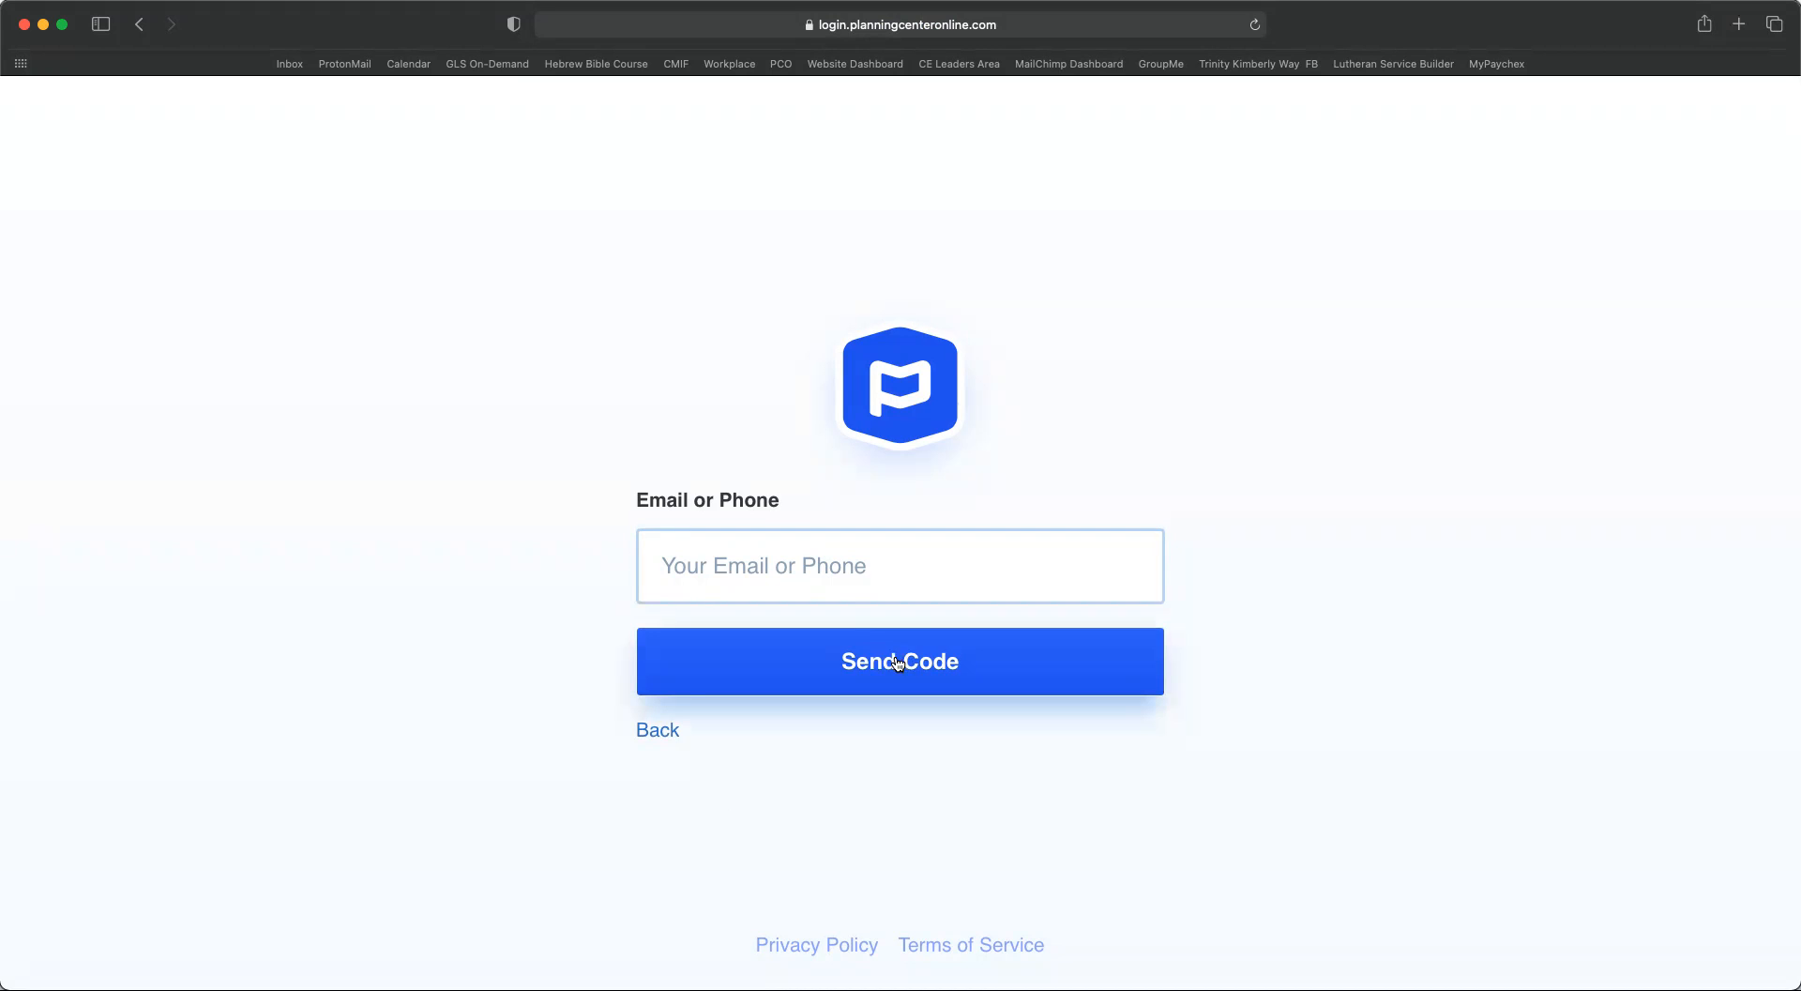
mouse_move(1030, 354)
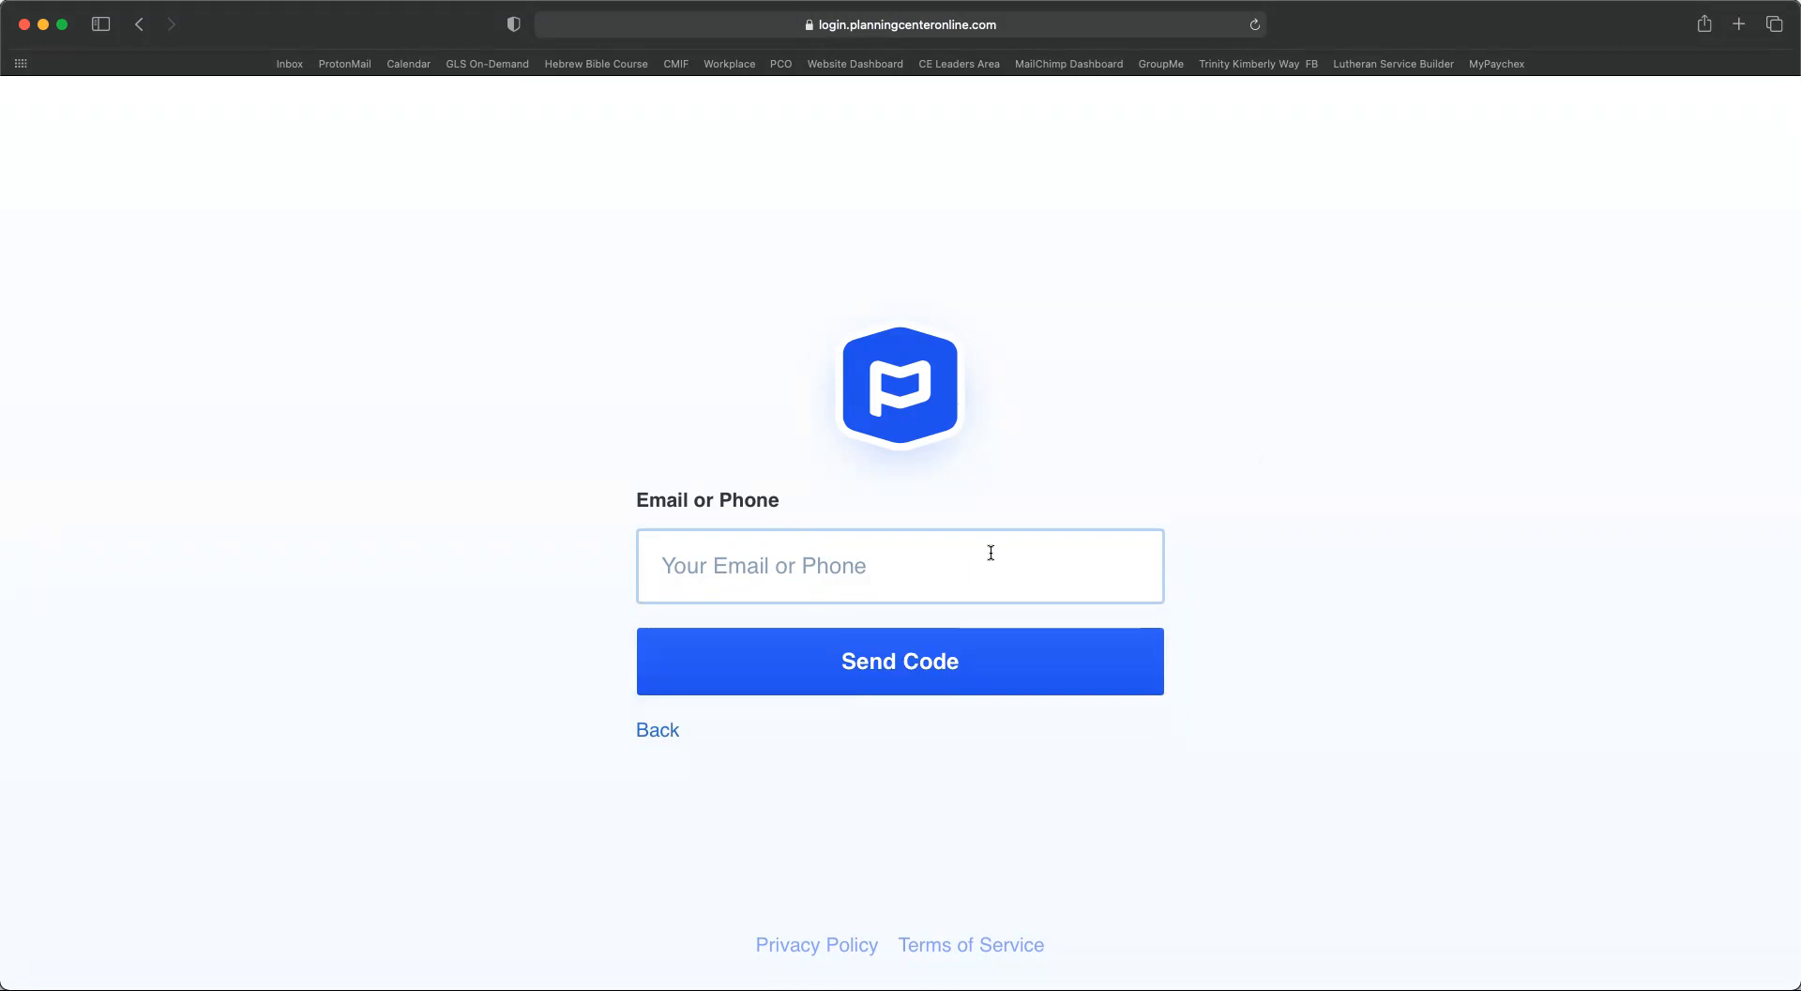
mouse_move(816, 458)
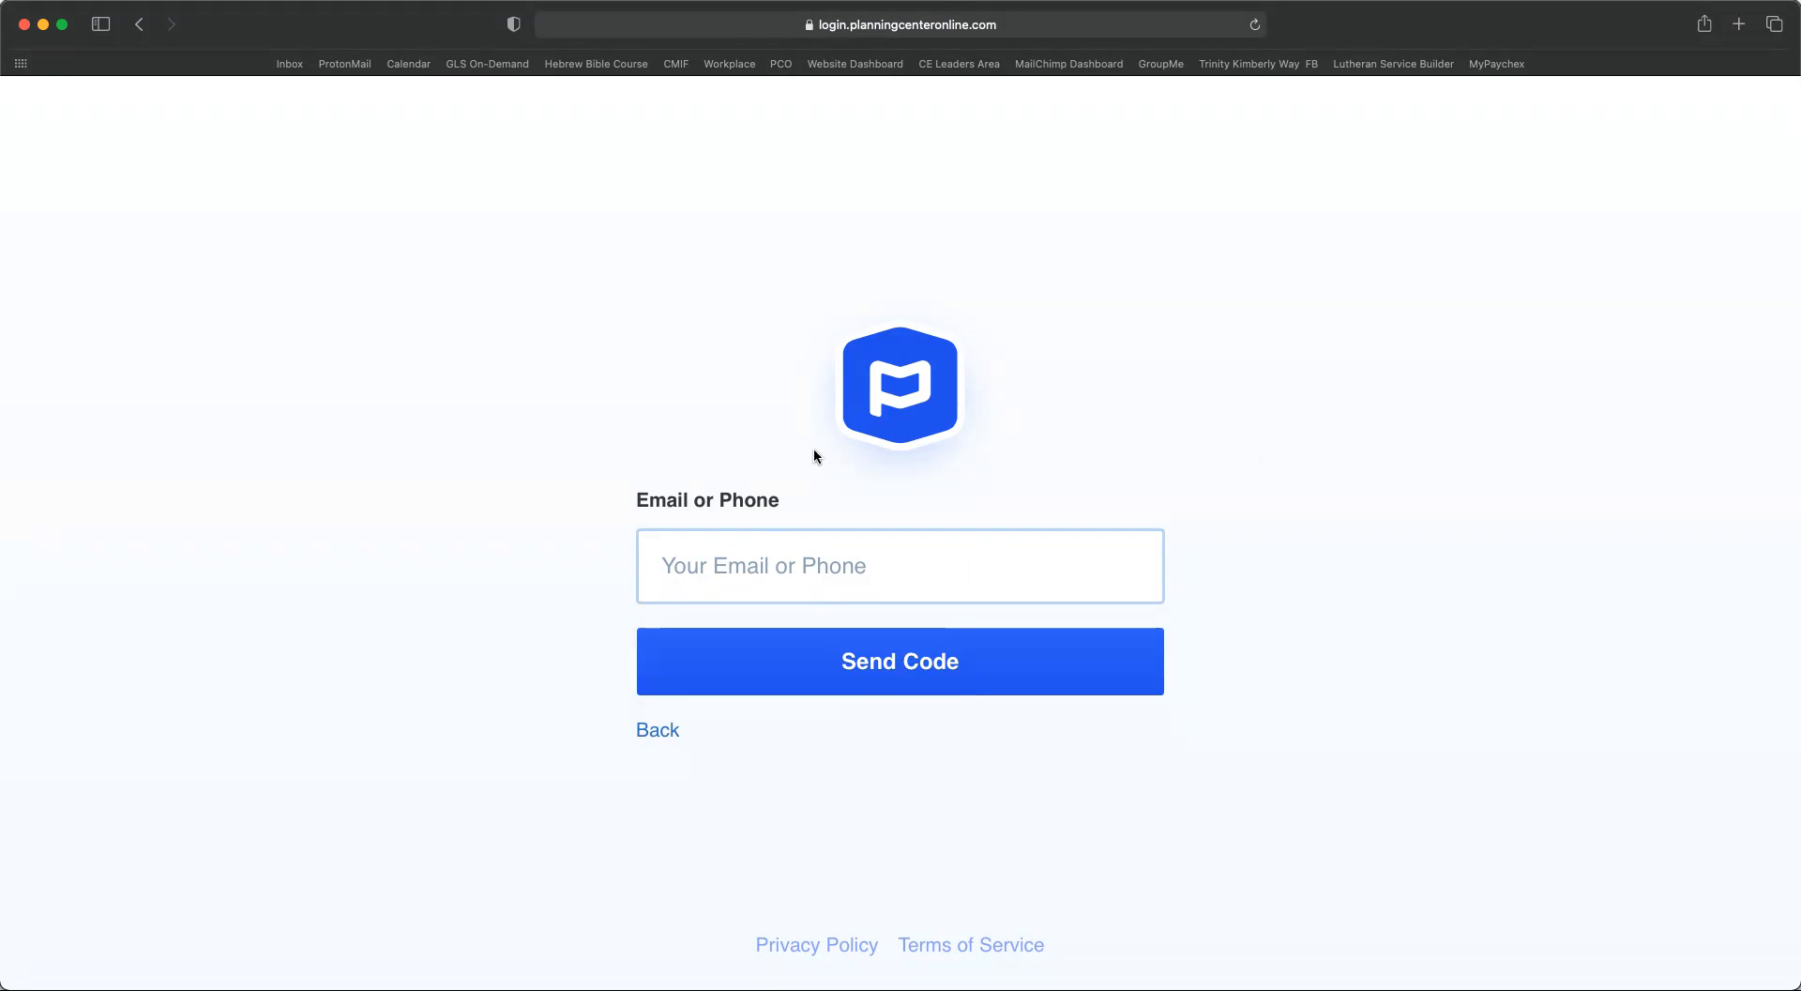
mouse_move(1315, 399)
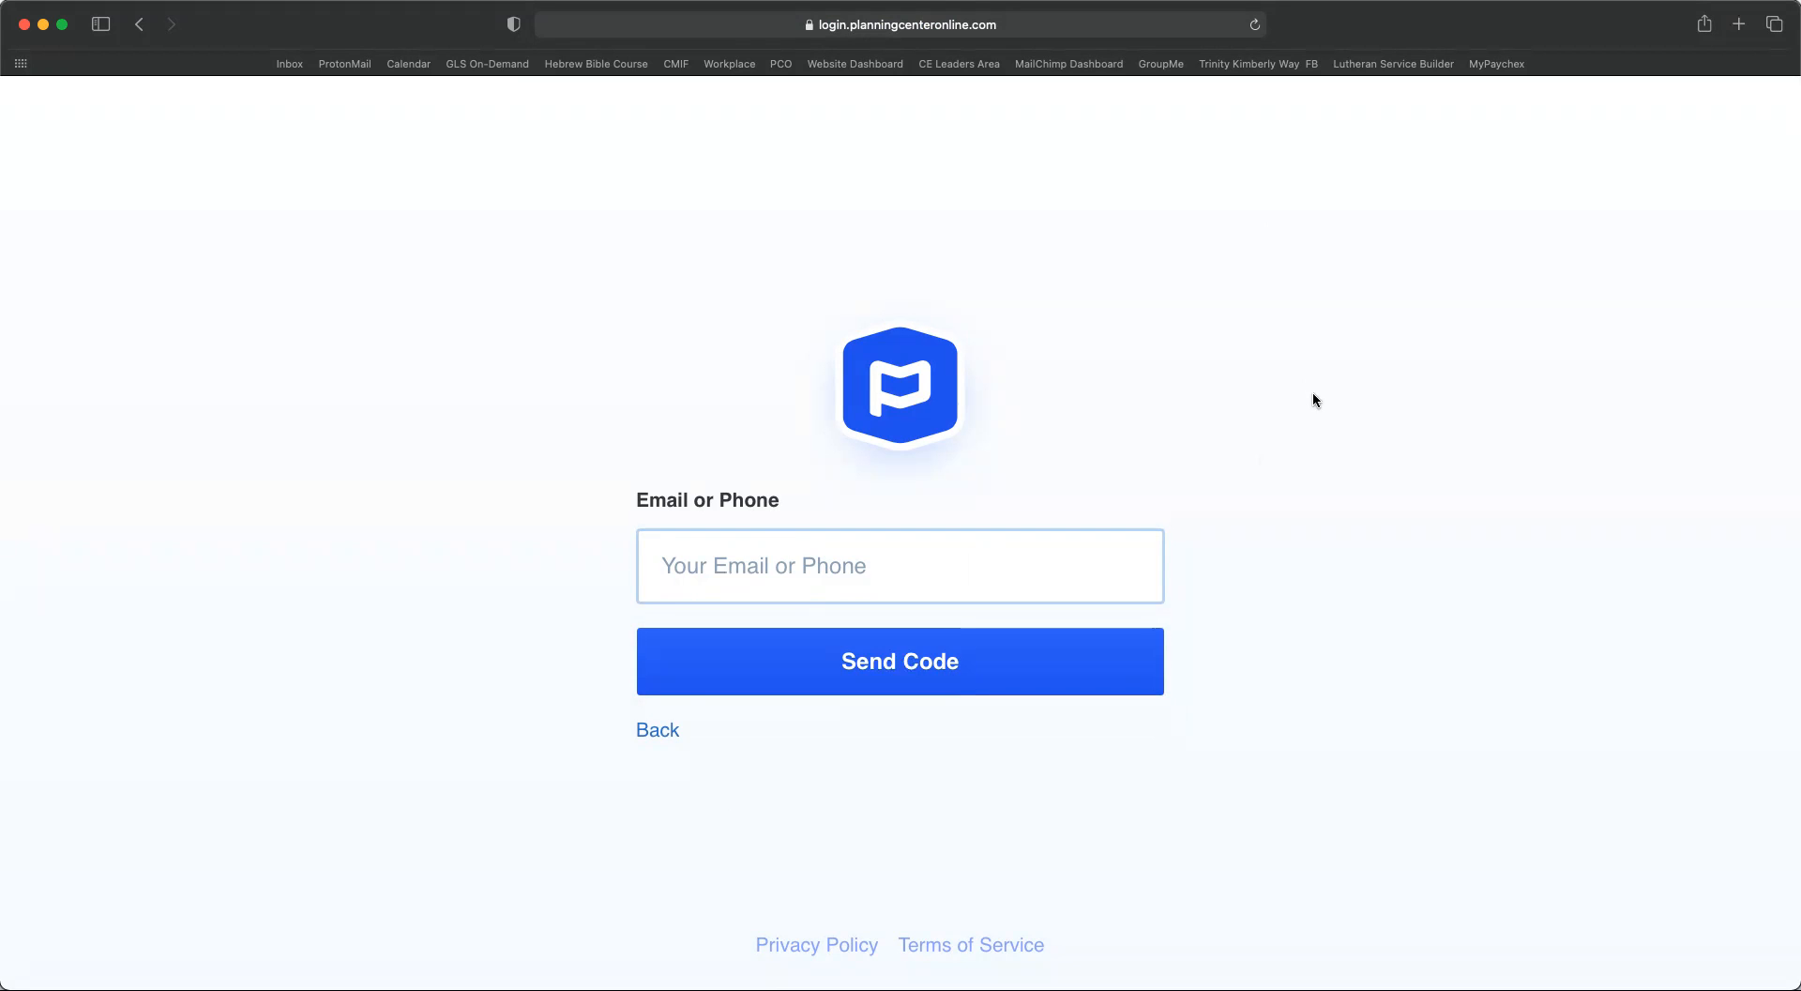
mouse_move(1159, 430)
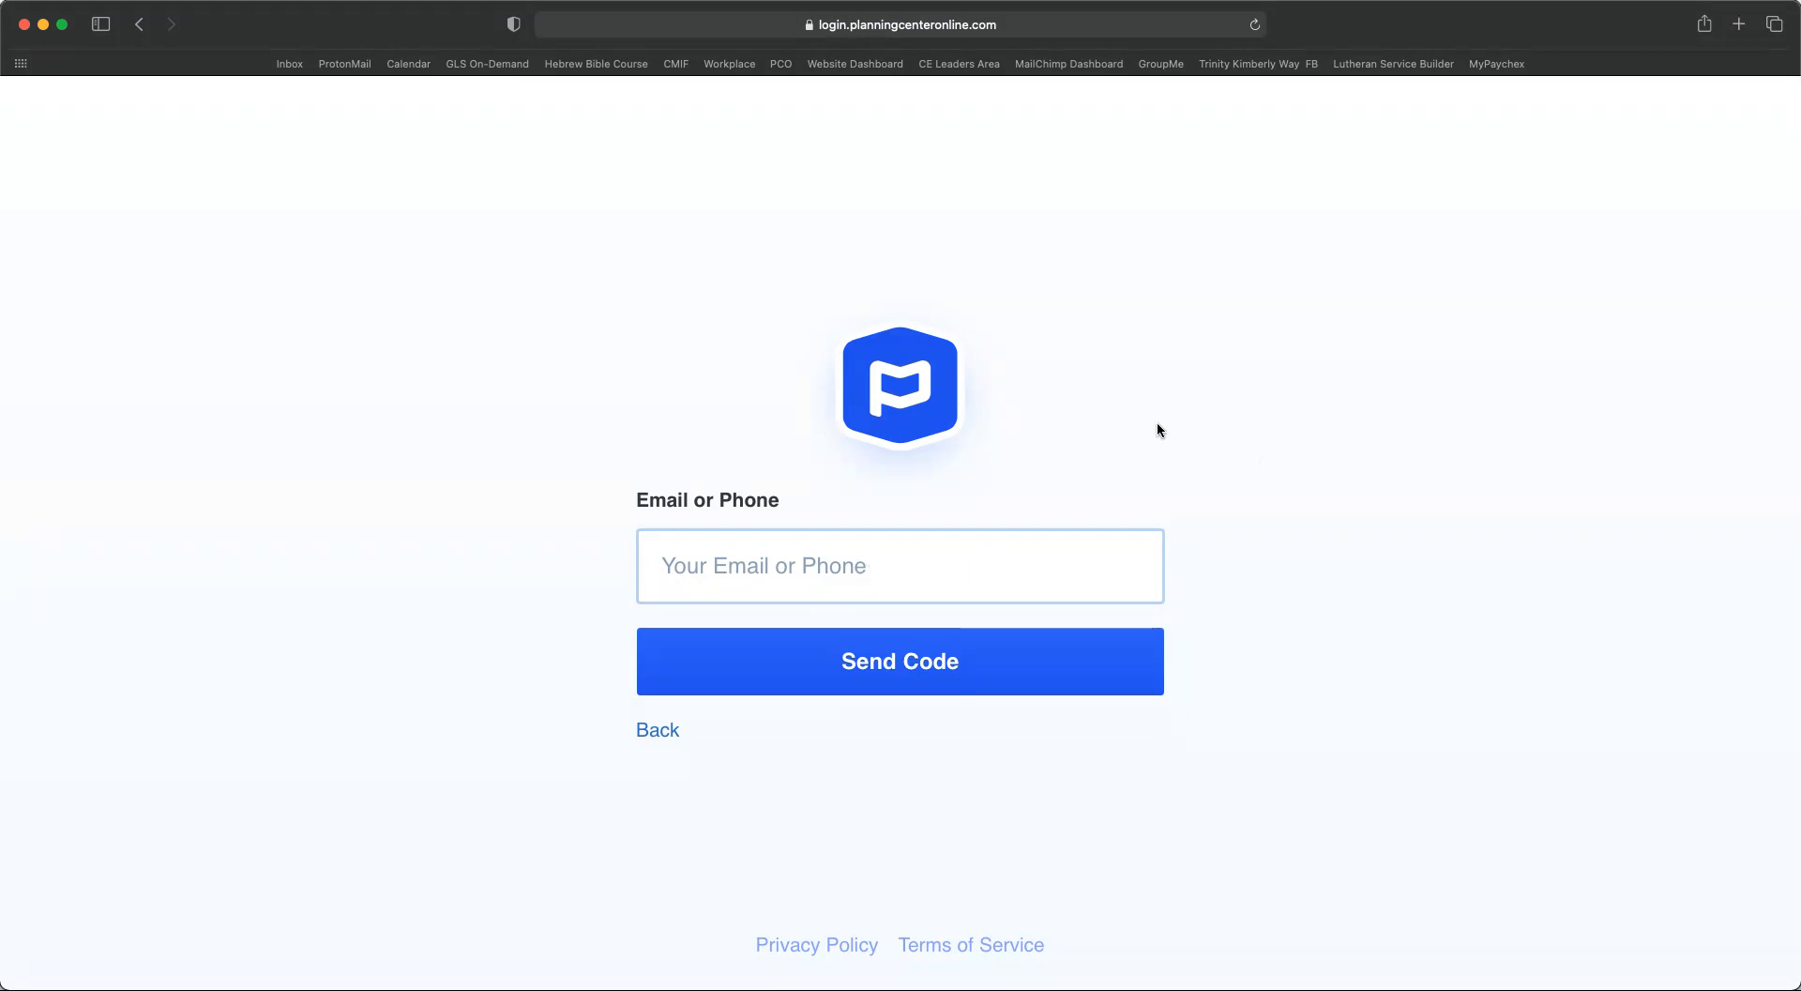
mouse_move(1032, 379)
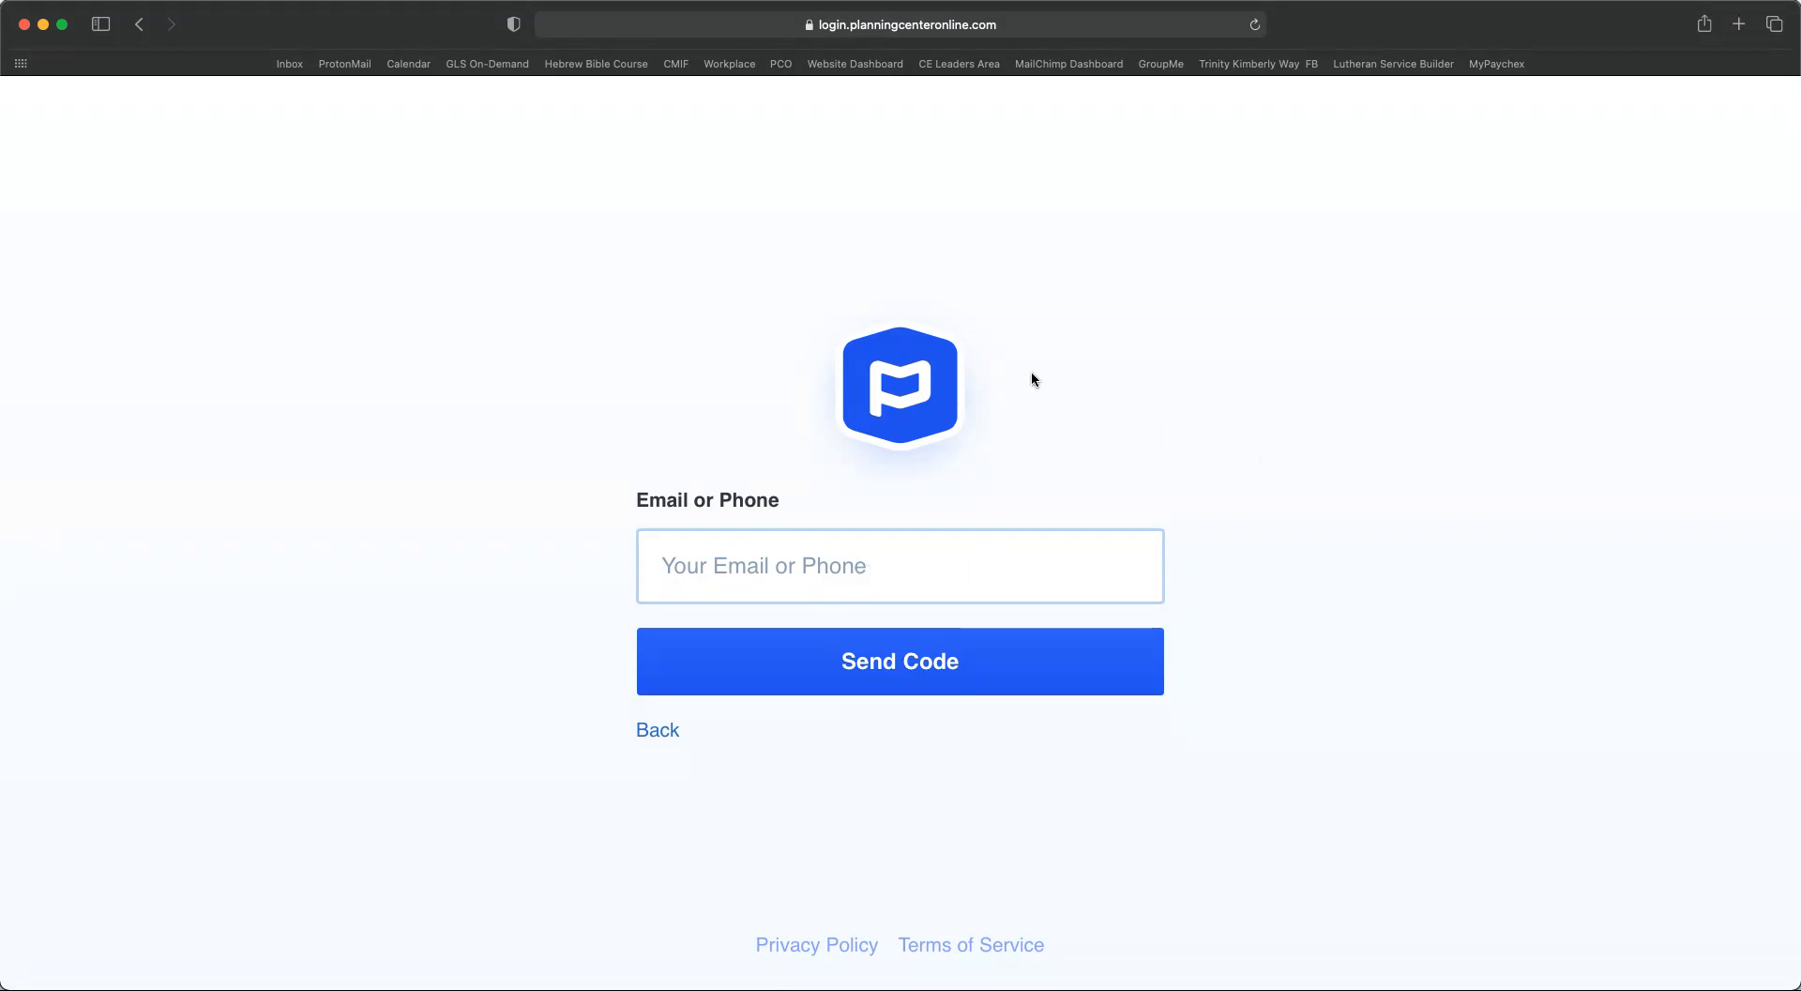
mouse_move(1115, 496)
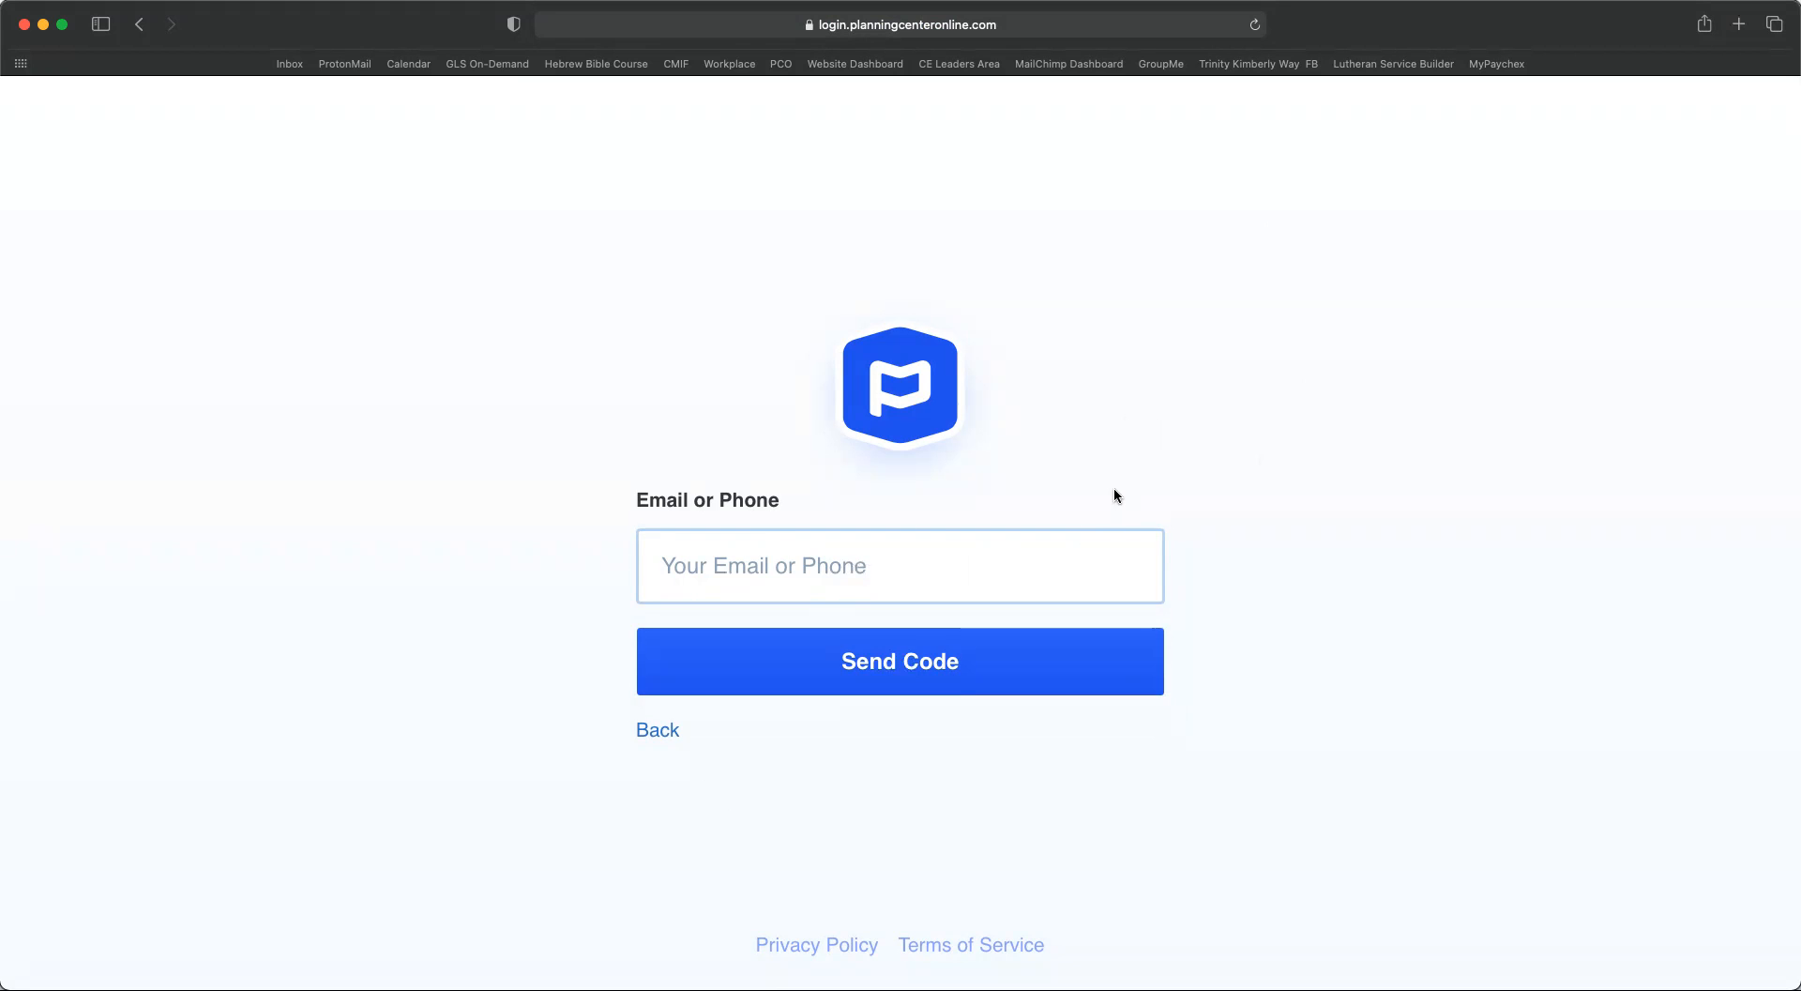
mouse_move(1075, 513)
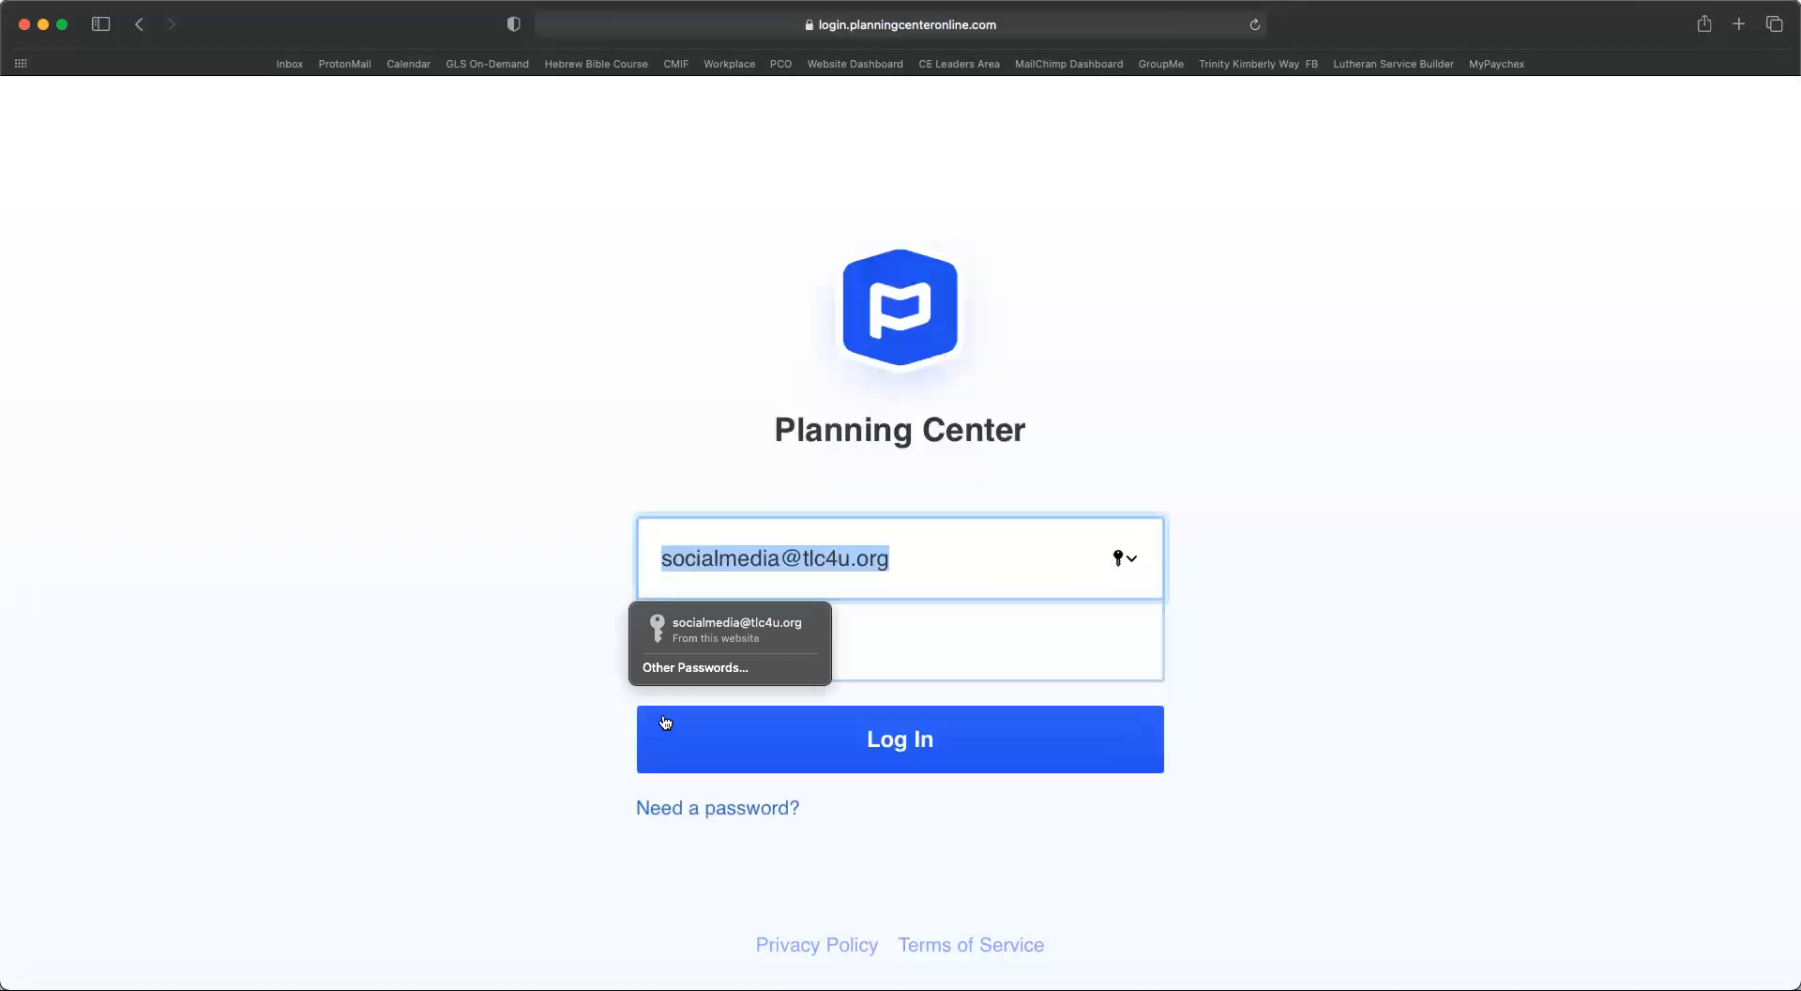
- Fill the saved account credentials via autofill and submit the login to reach TKW Worship Services plans
left_click(899, 640)
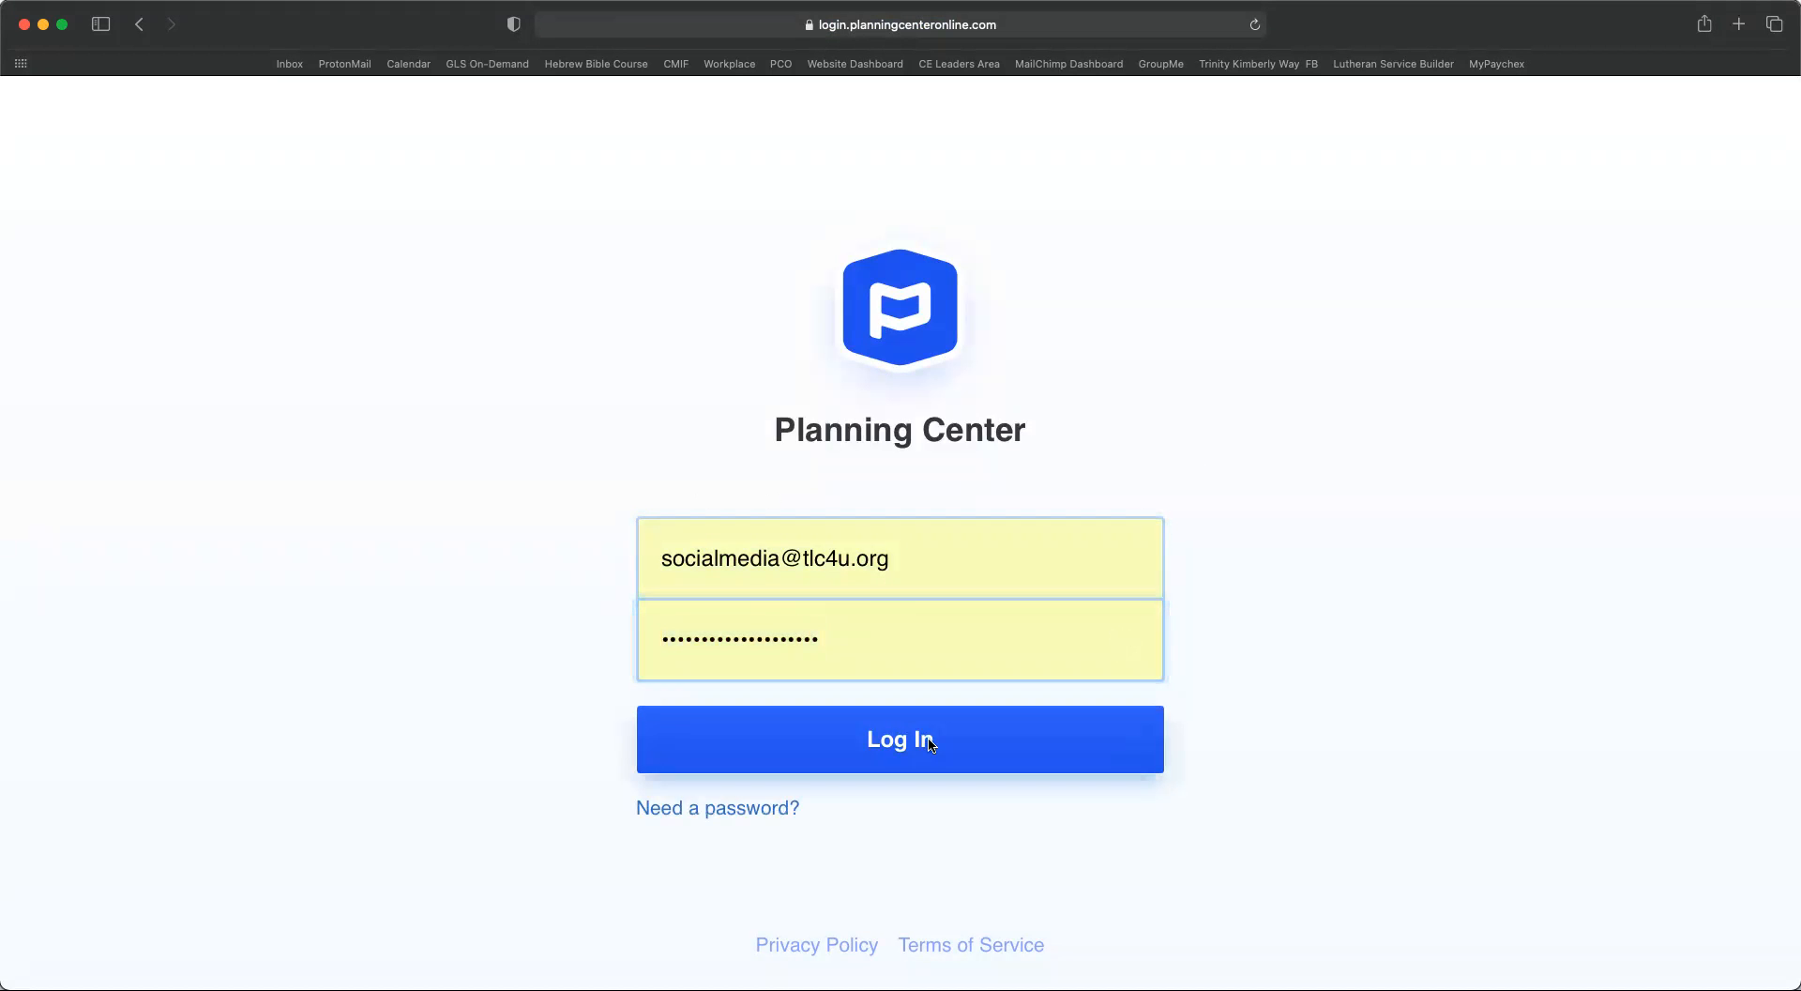
left_click(899, 739)
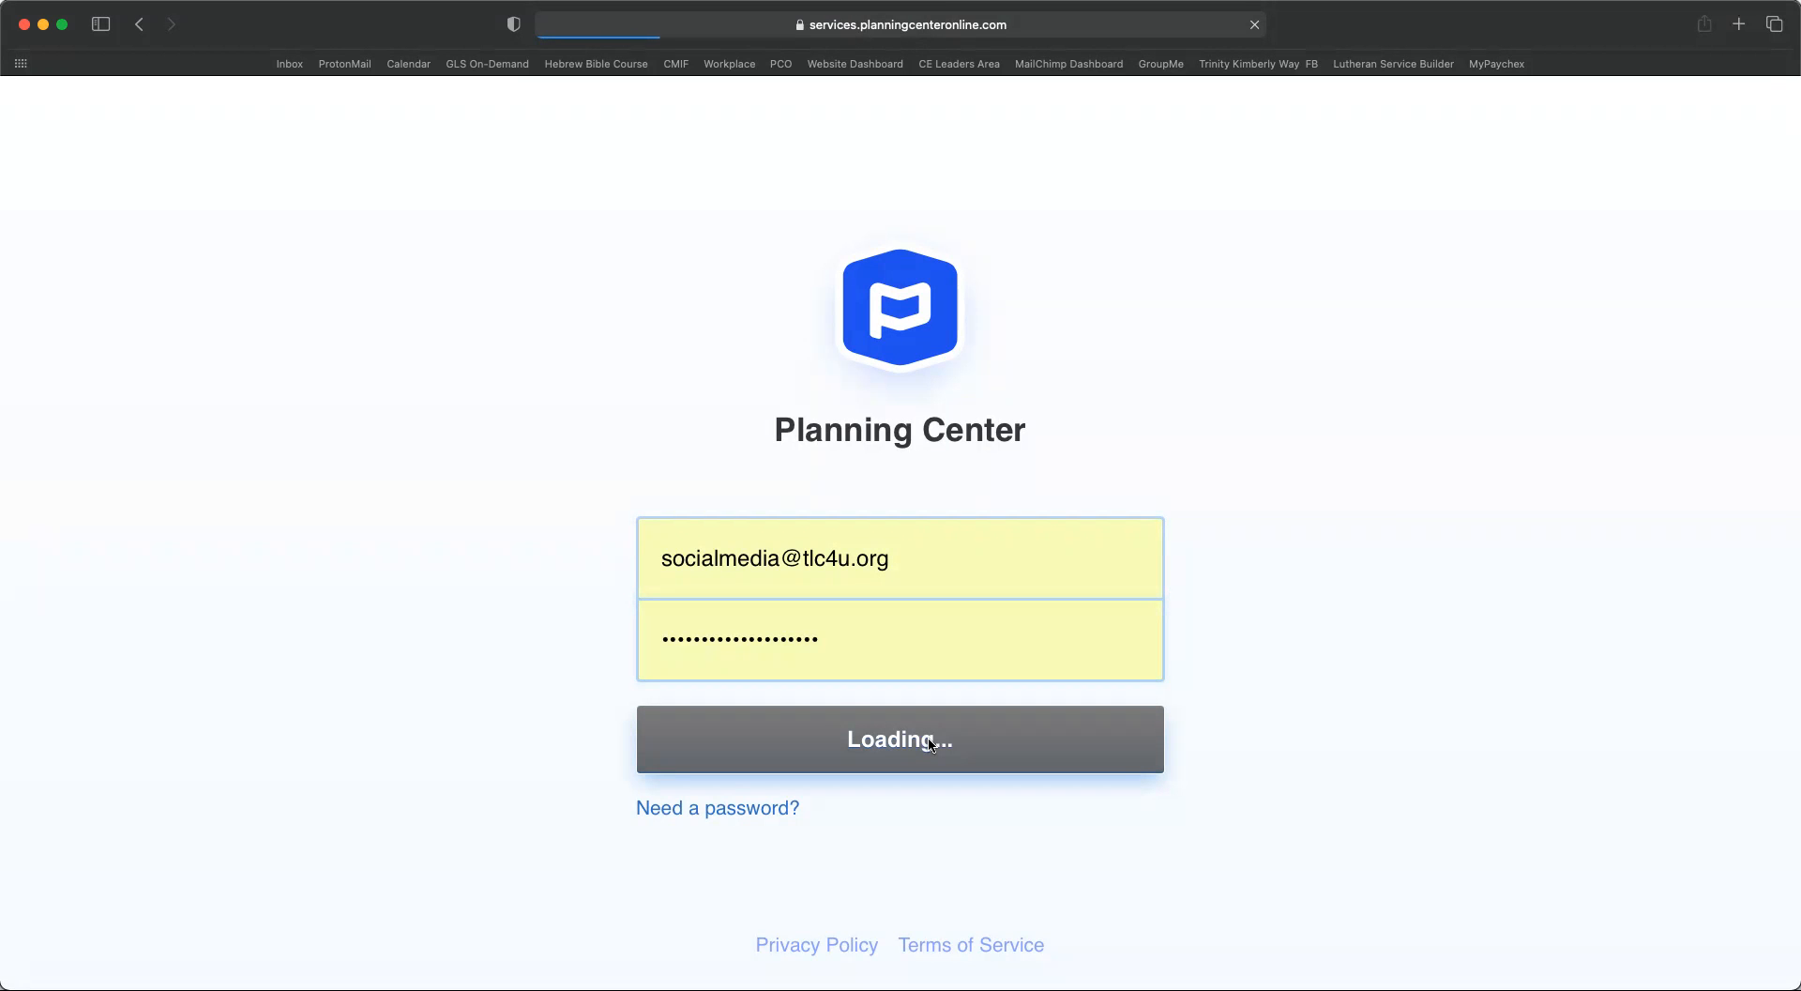
left_click(899, 740)
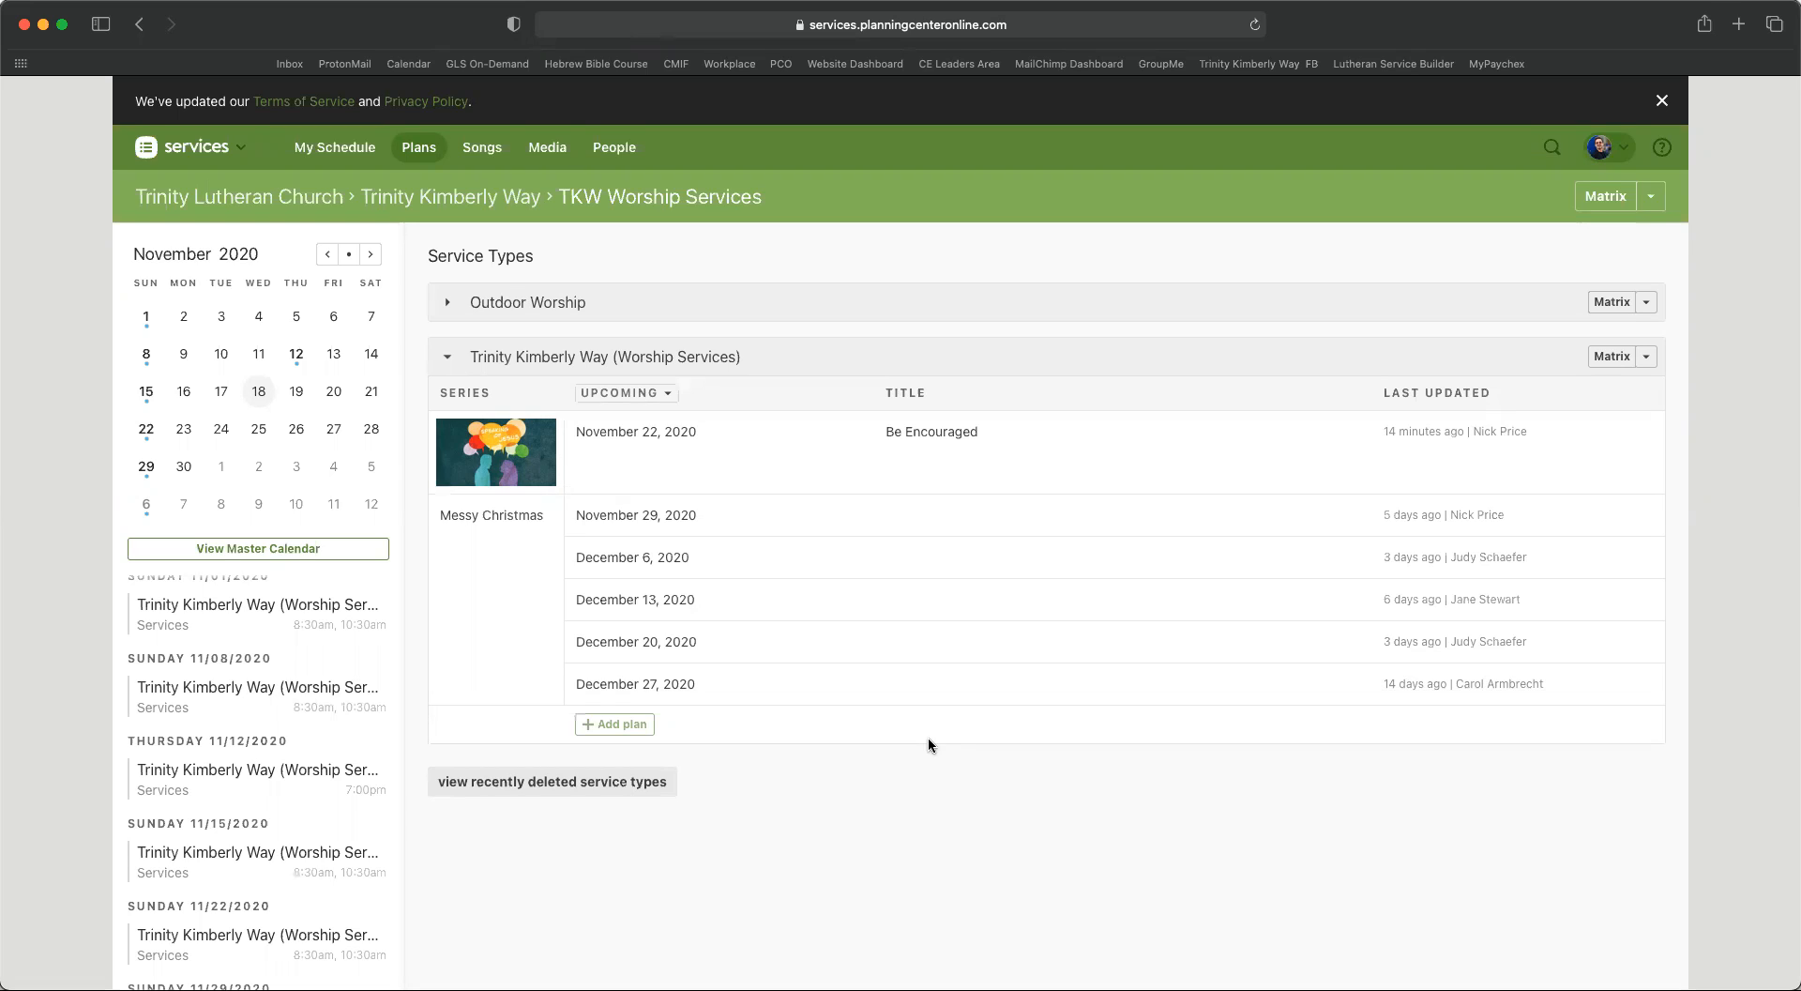
mouse_move(1071, 338)
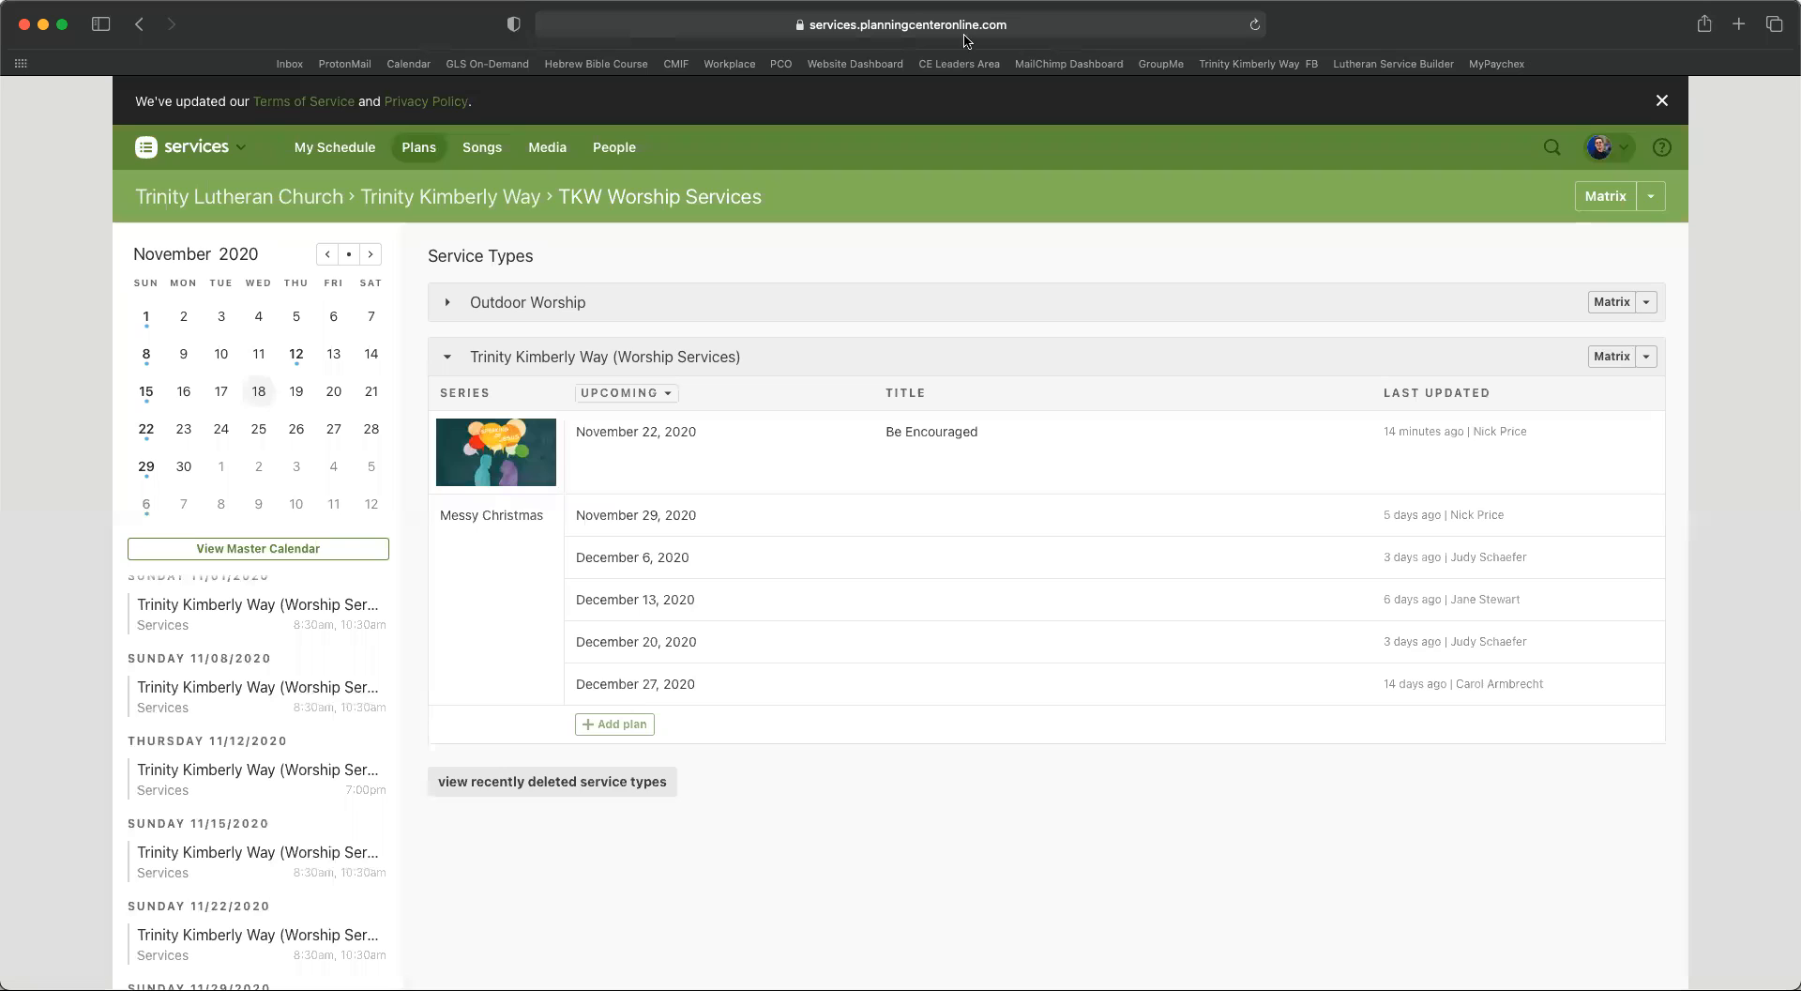
mouse_move(1208, 116)
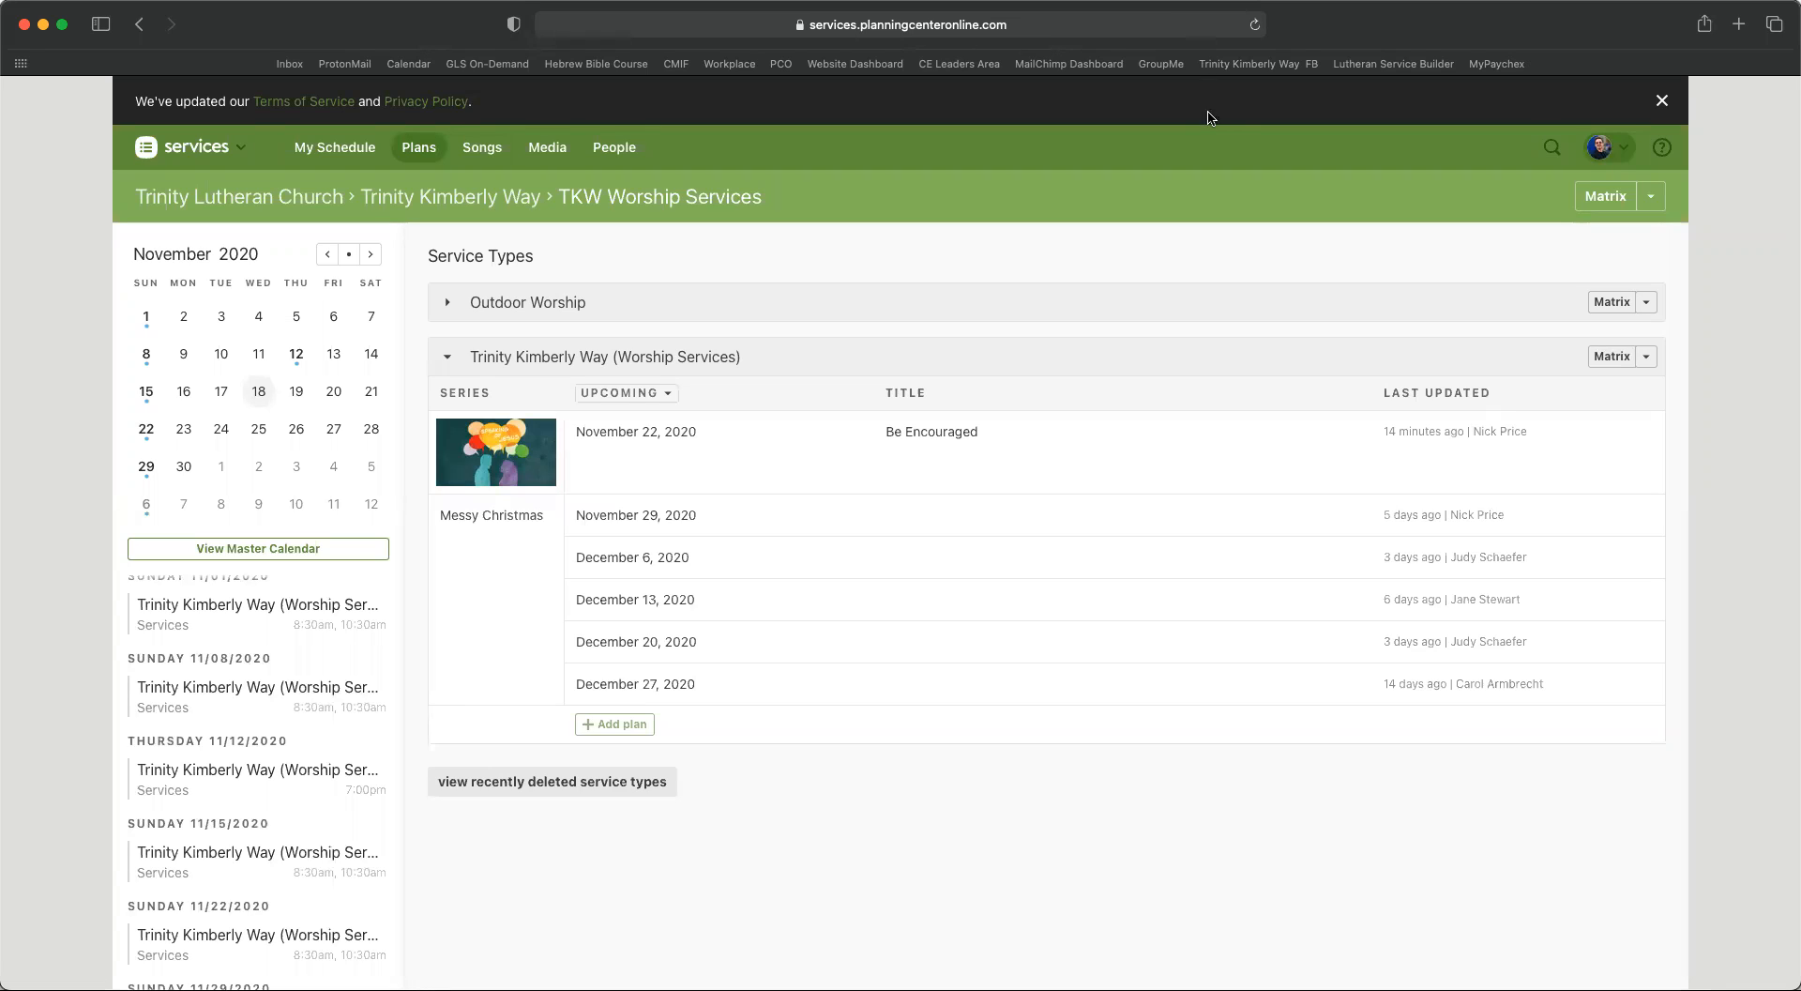